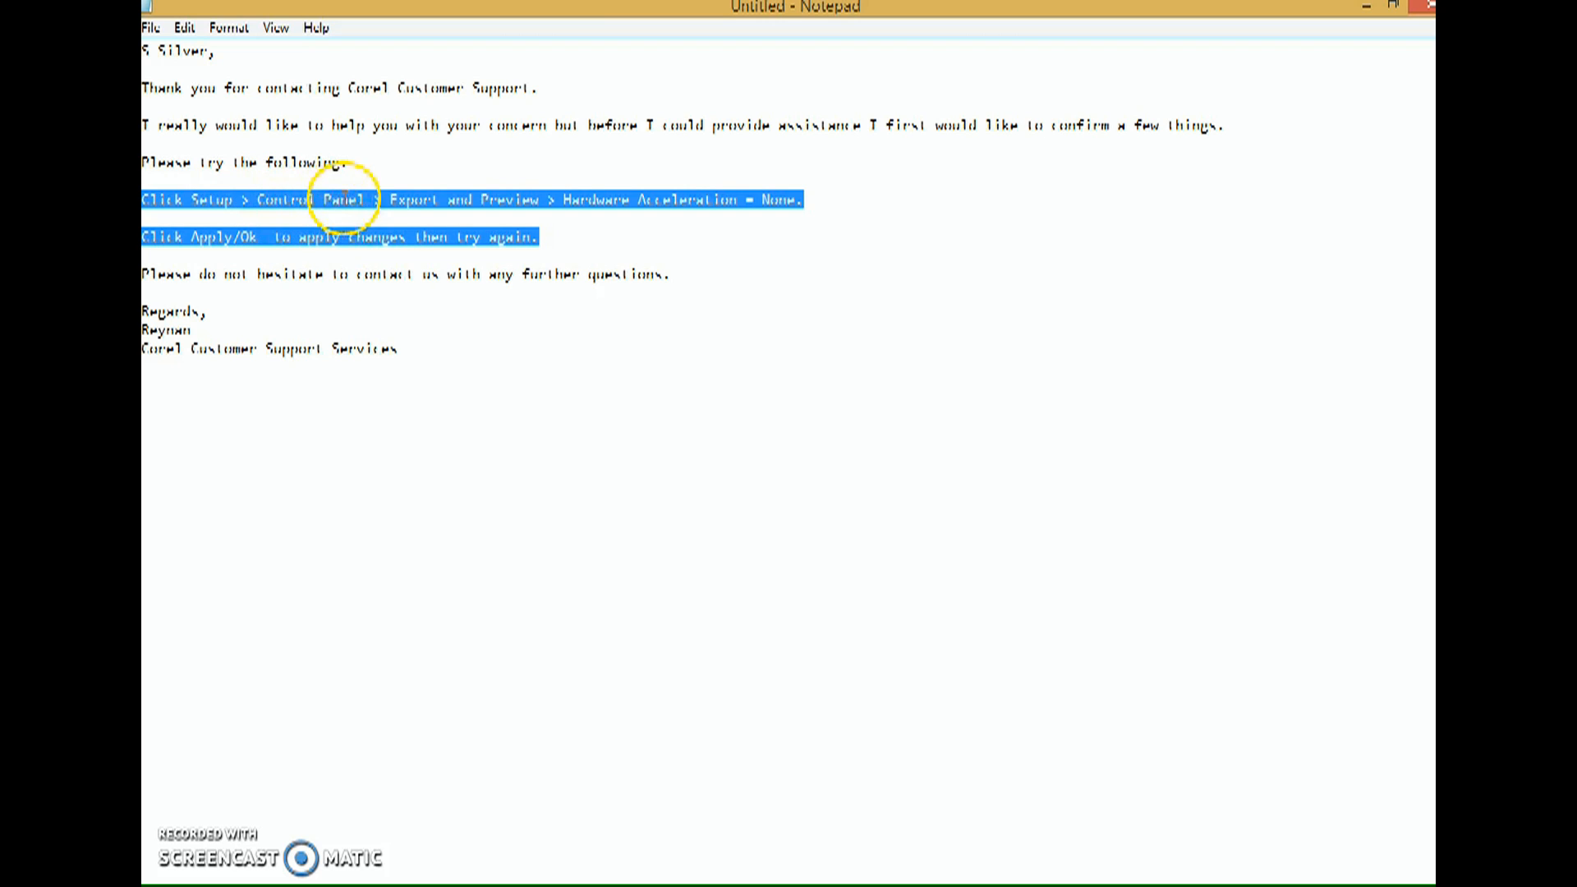
Select text in the support reply describing the recommended export settings.
click(691, 211)
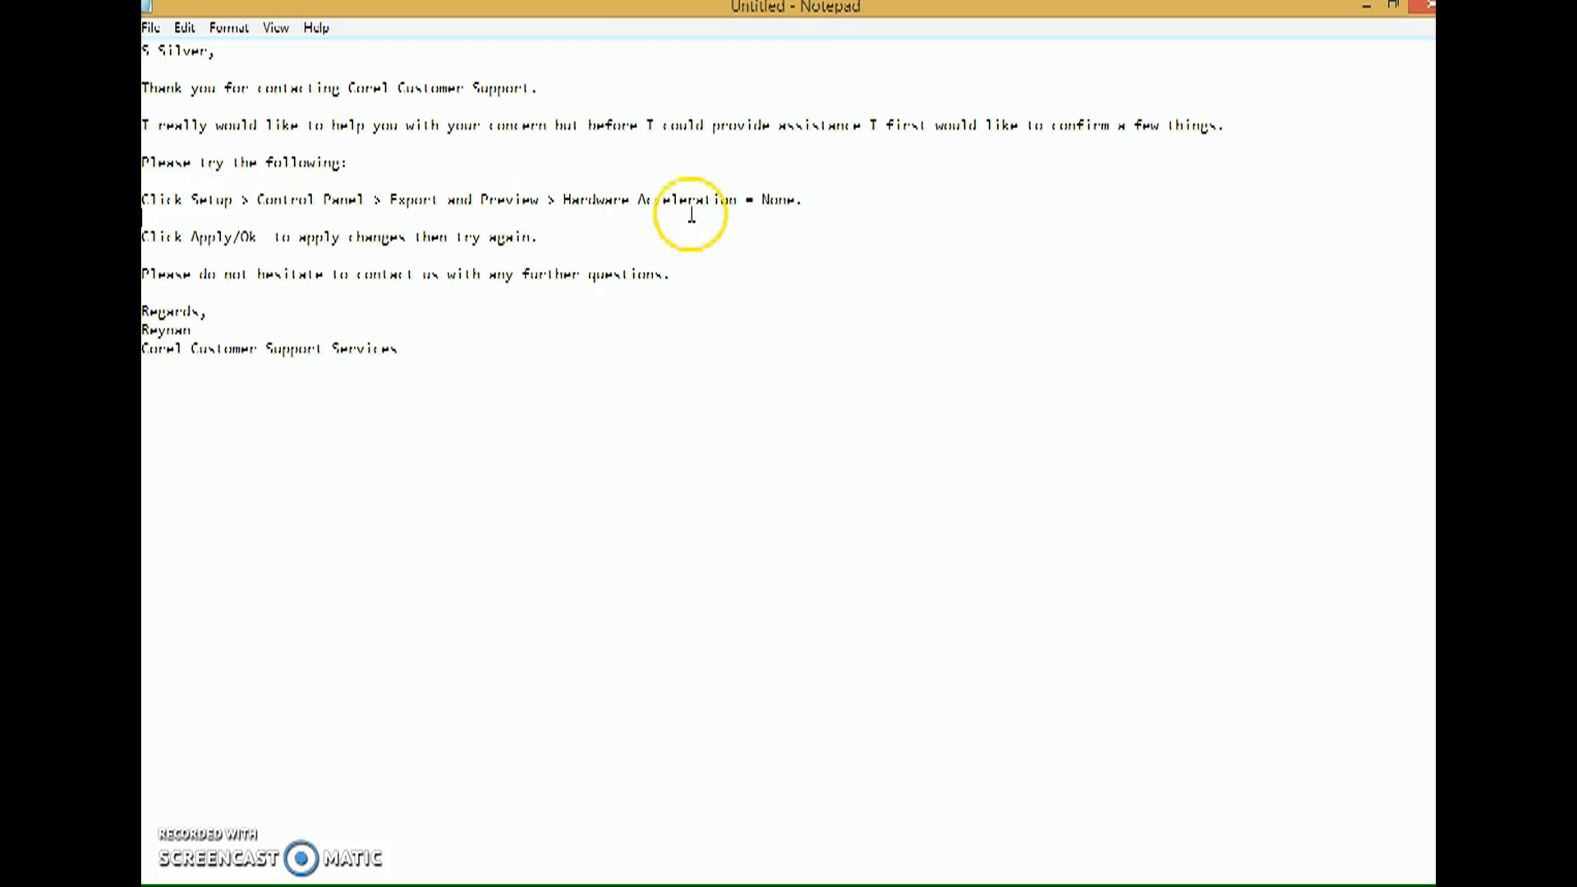
drag(609, 198, 799, 199)
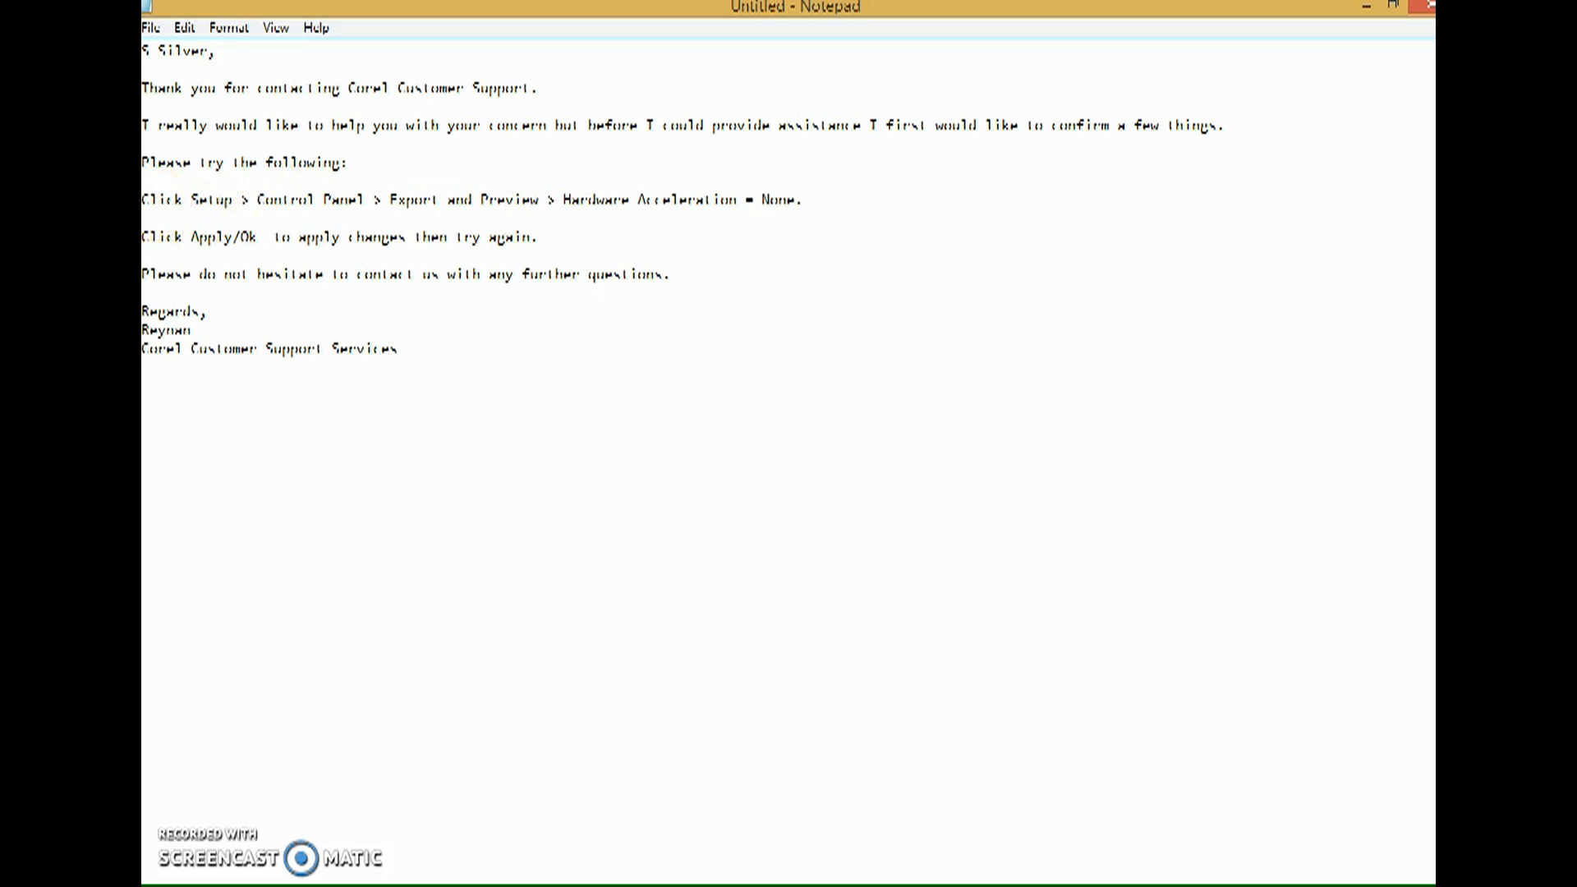
drag(143, 198, 538, 237)
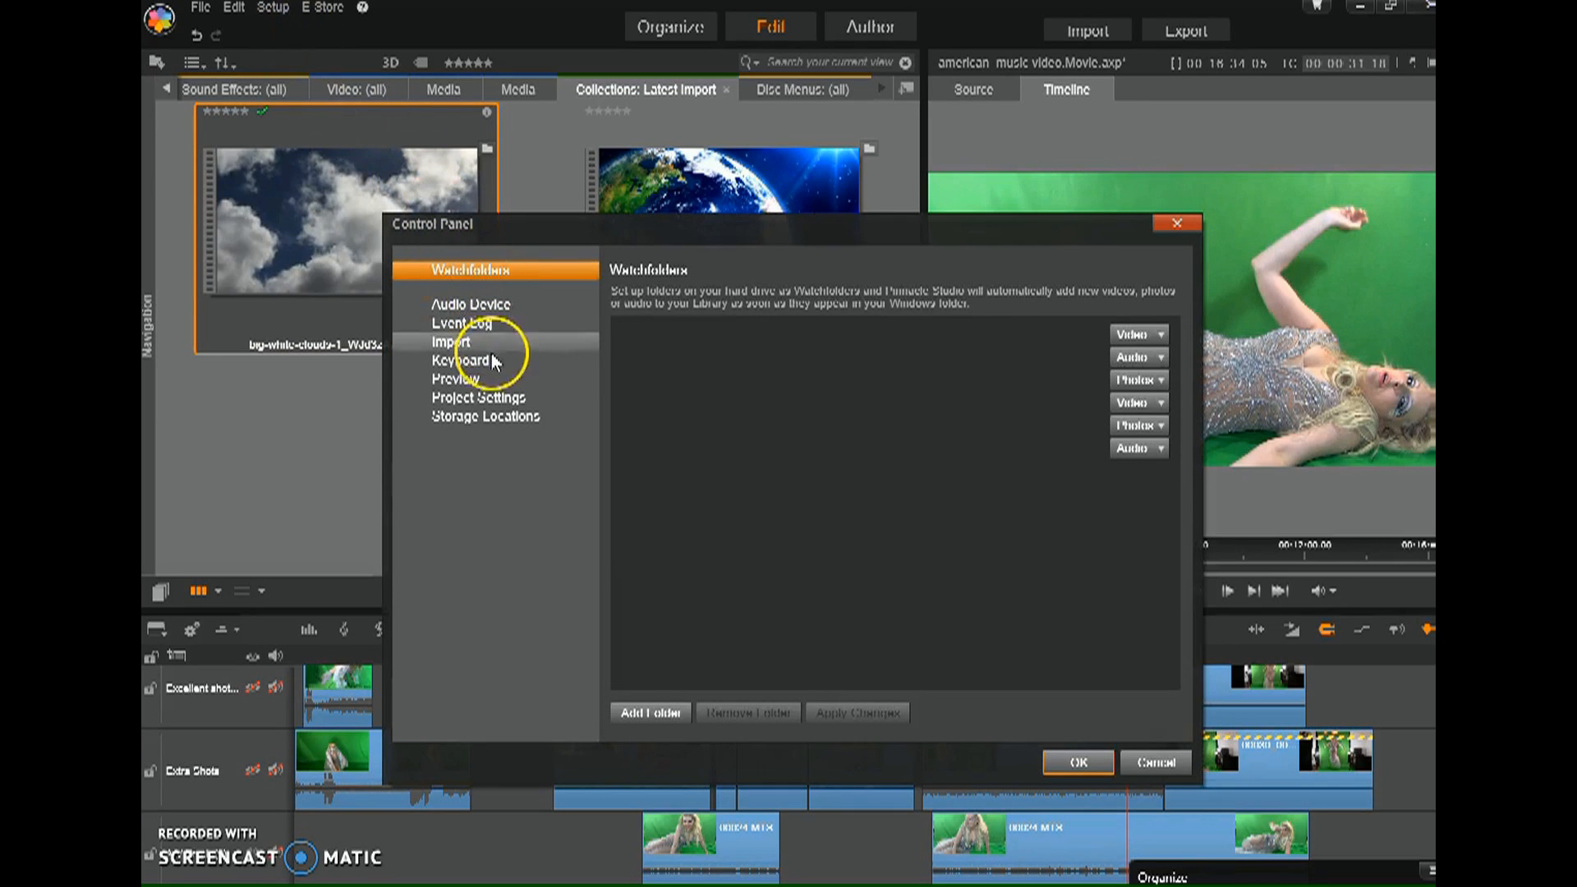
Leave Hardware Acceleration unchecked in Preview settings and confirm the control panel.
click(455, 377)
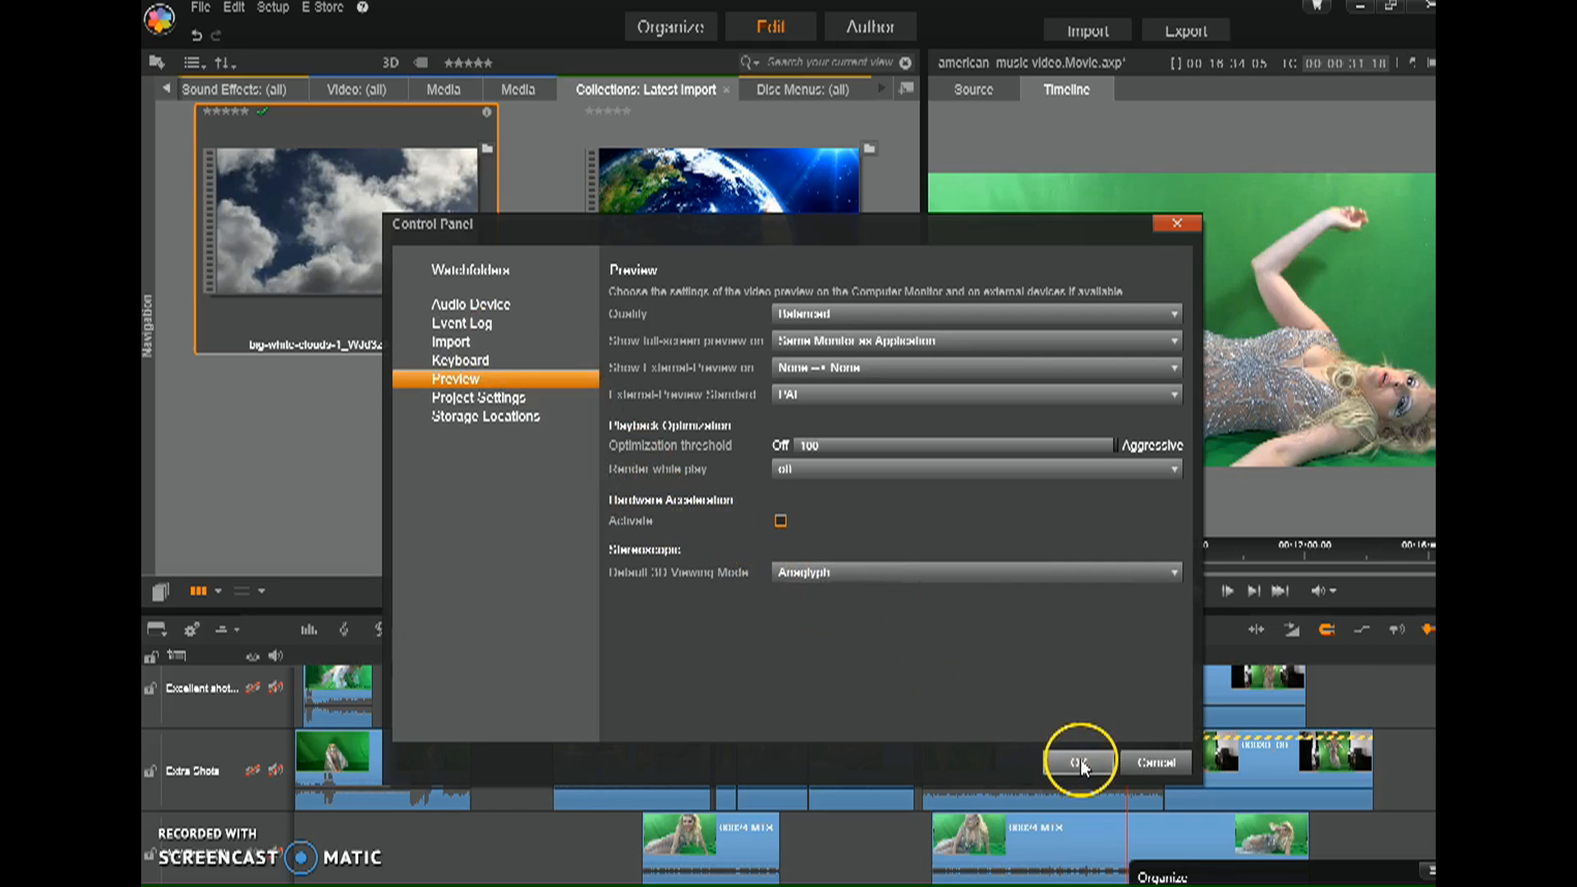
click(1080, 762)
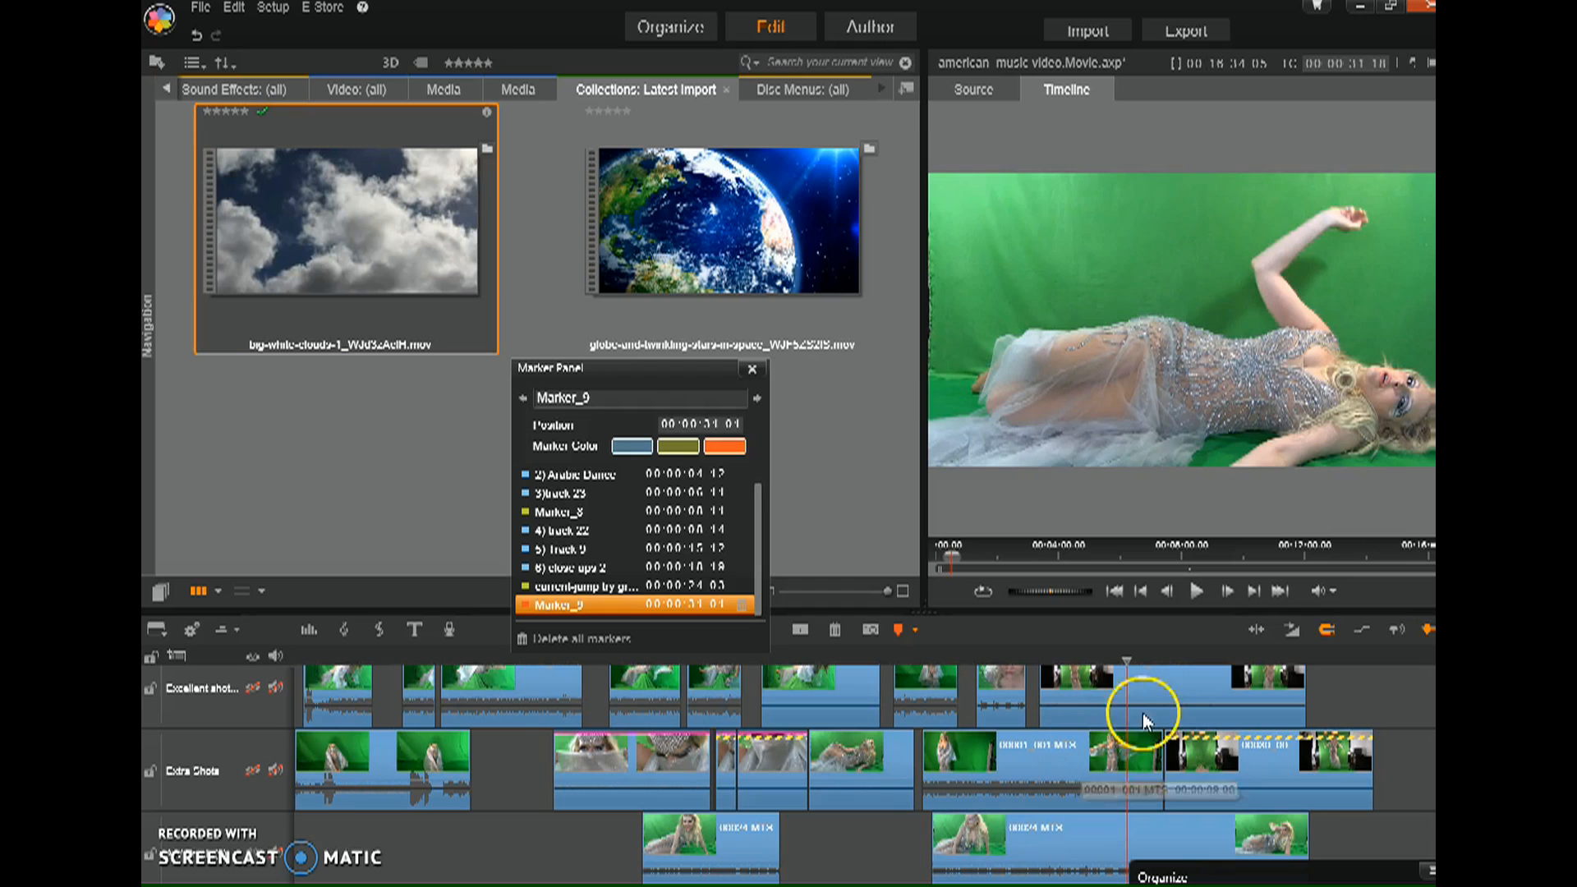
mouse_move(1156, 646)
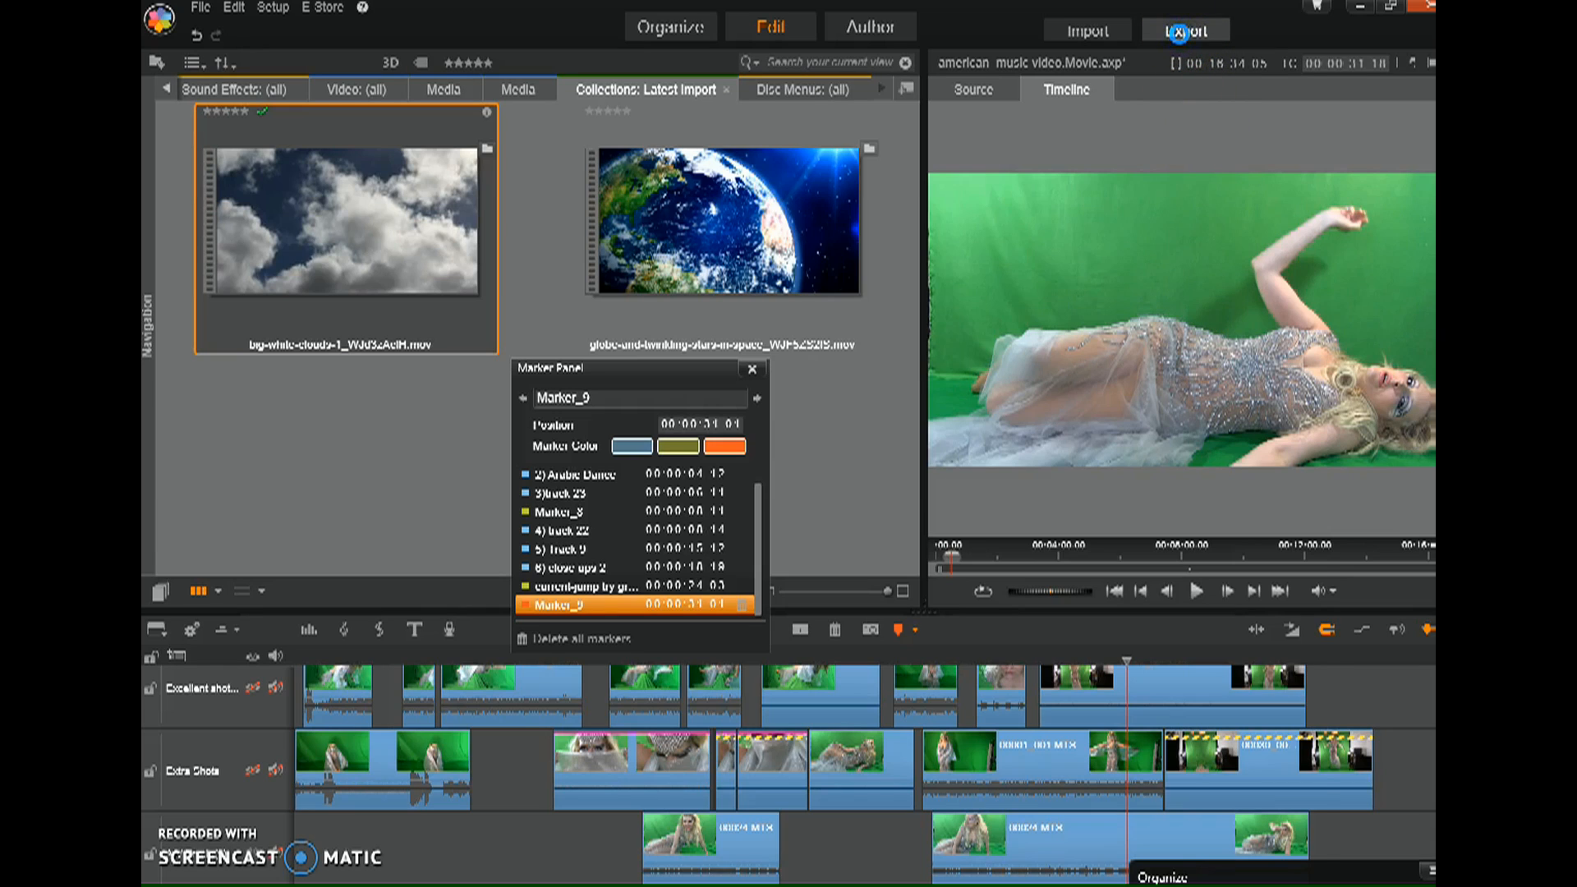
Bring up the Studio Exporter showing a File export as MPEG 4 with the HD 1080p preset.
click(1184, 30)
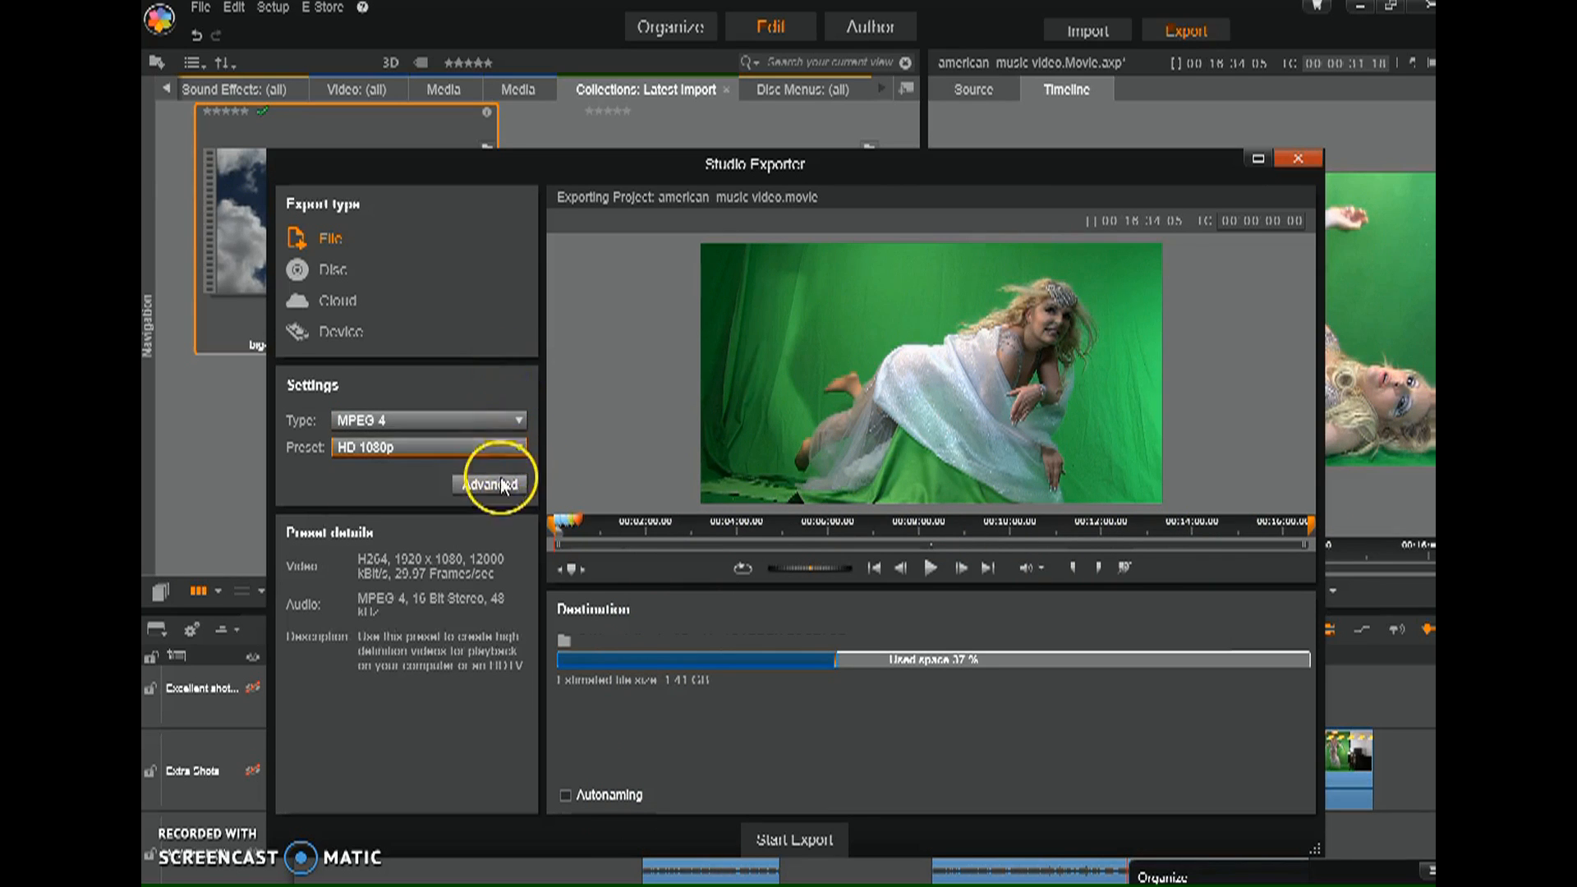
Set Preprocessing to 'Render completely before export' in Advanced and start the HD 1080p export.
click(488, 484)
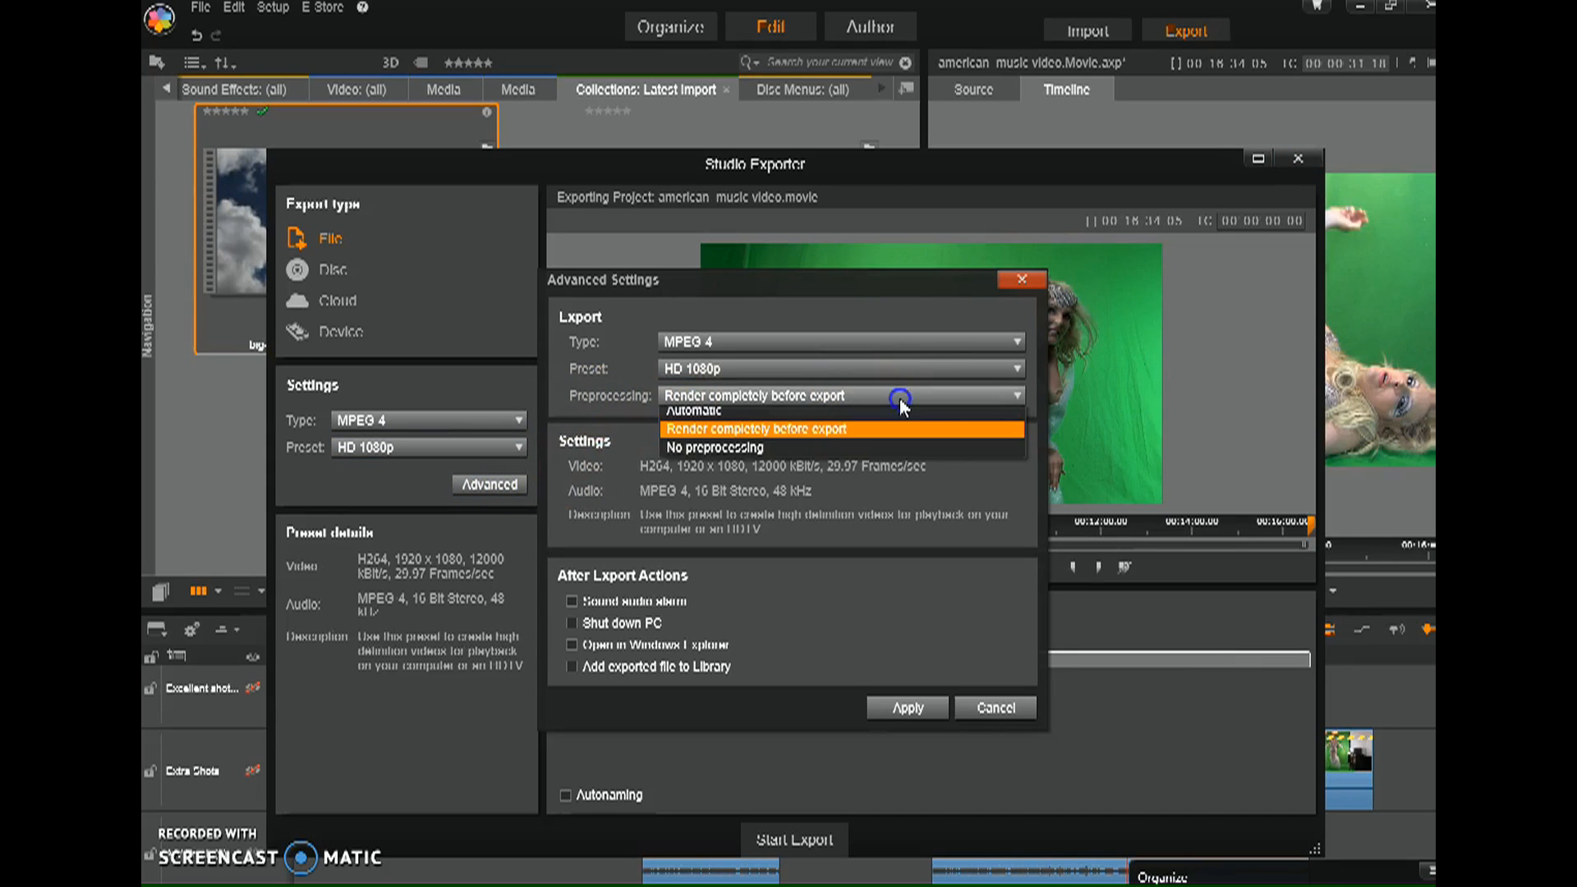
click(691, 411)
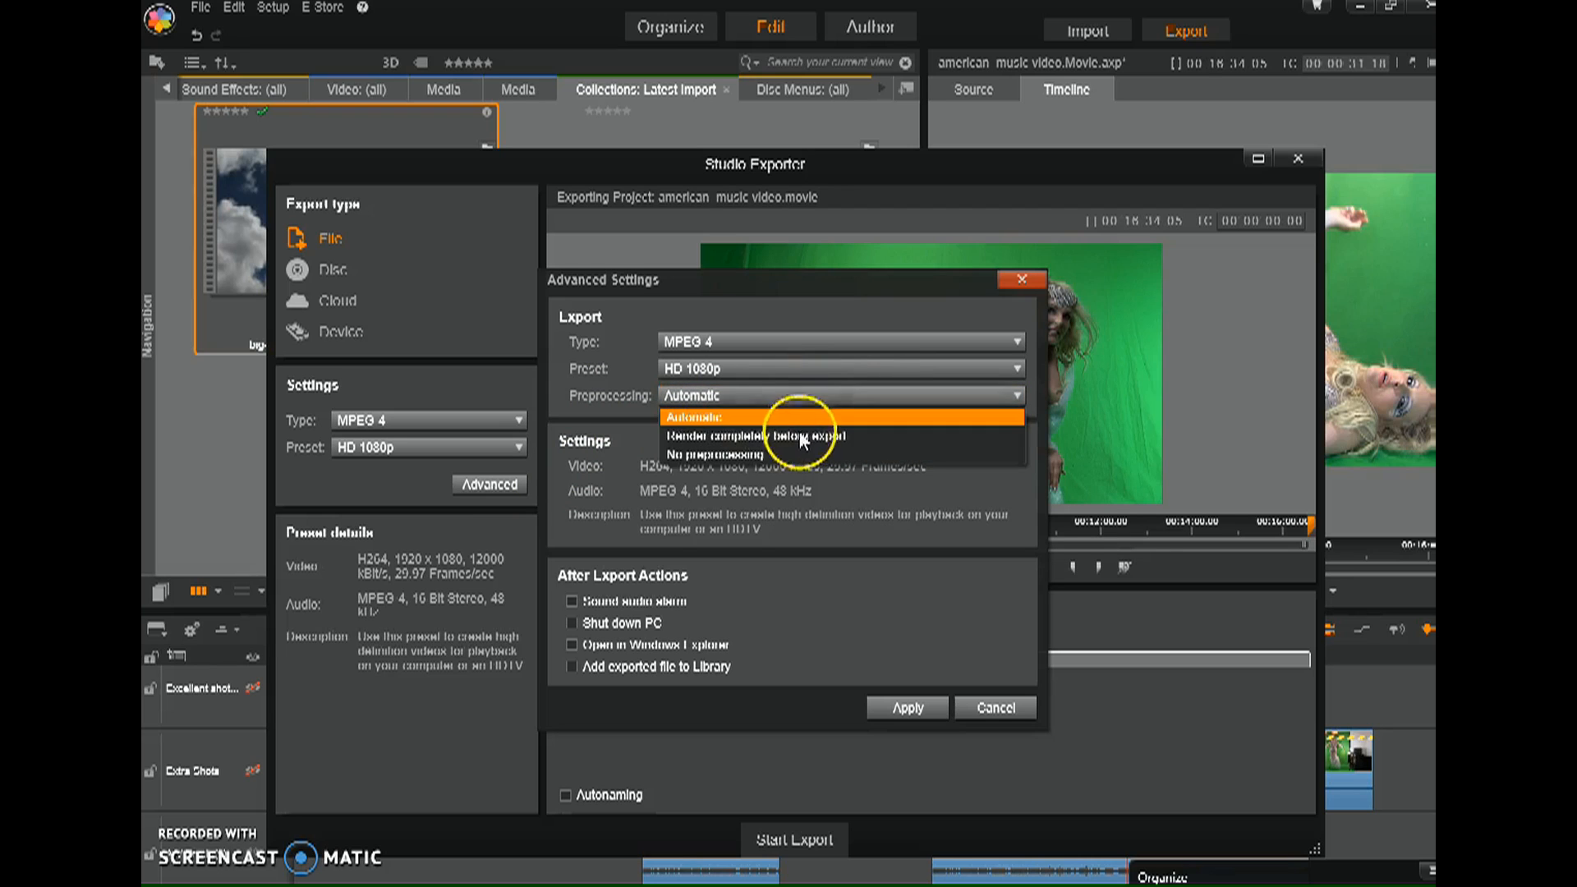
mouse_move(802, 435)
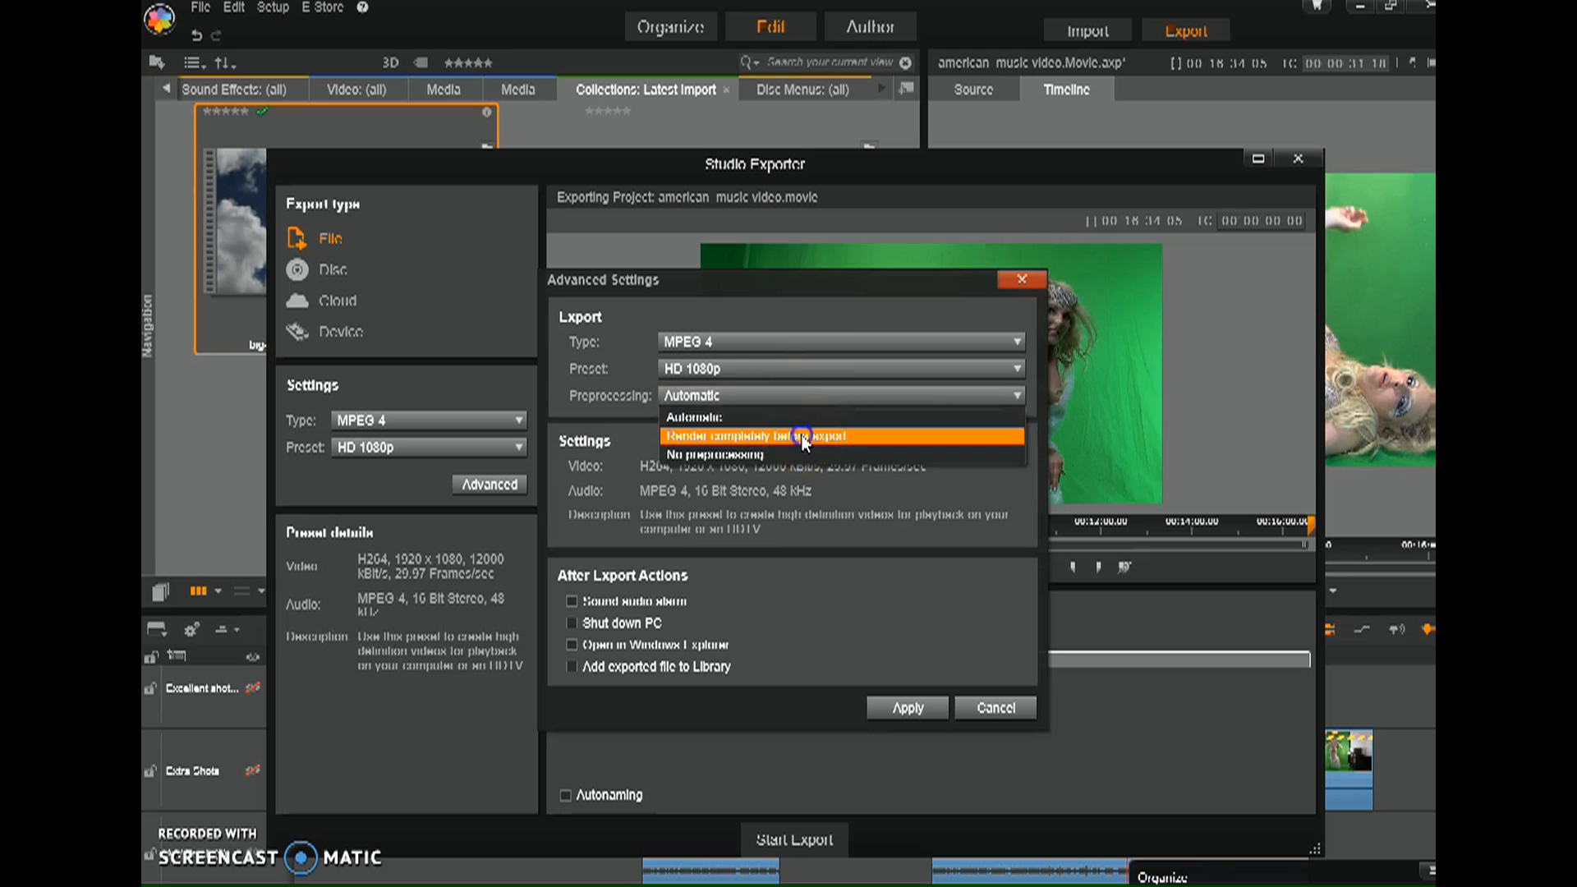
click(904, 707)
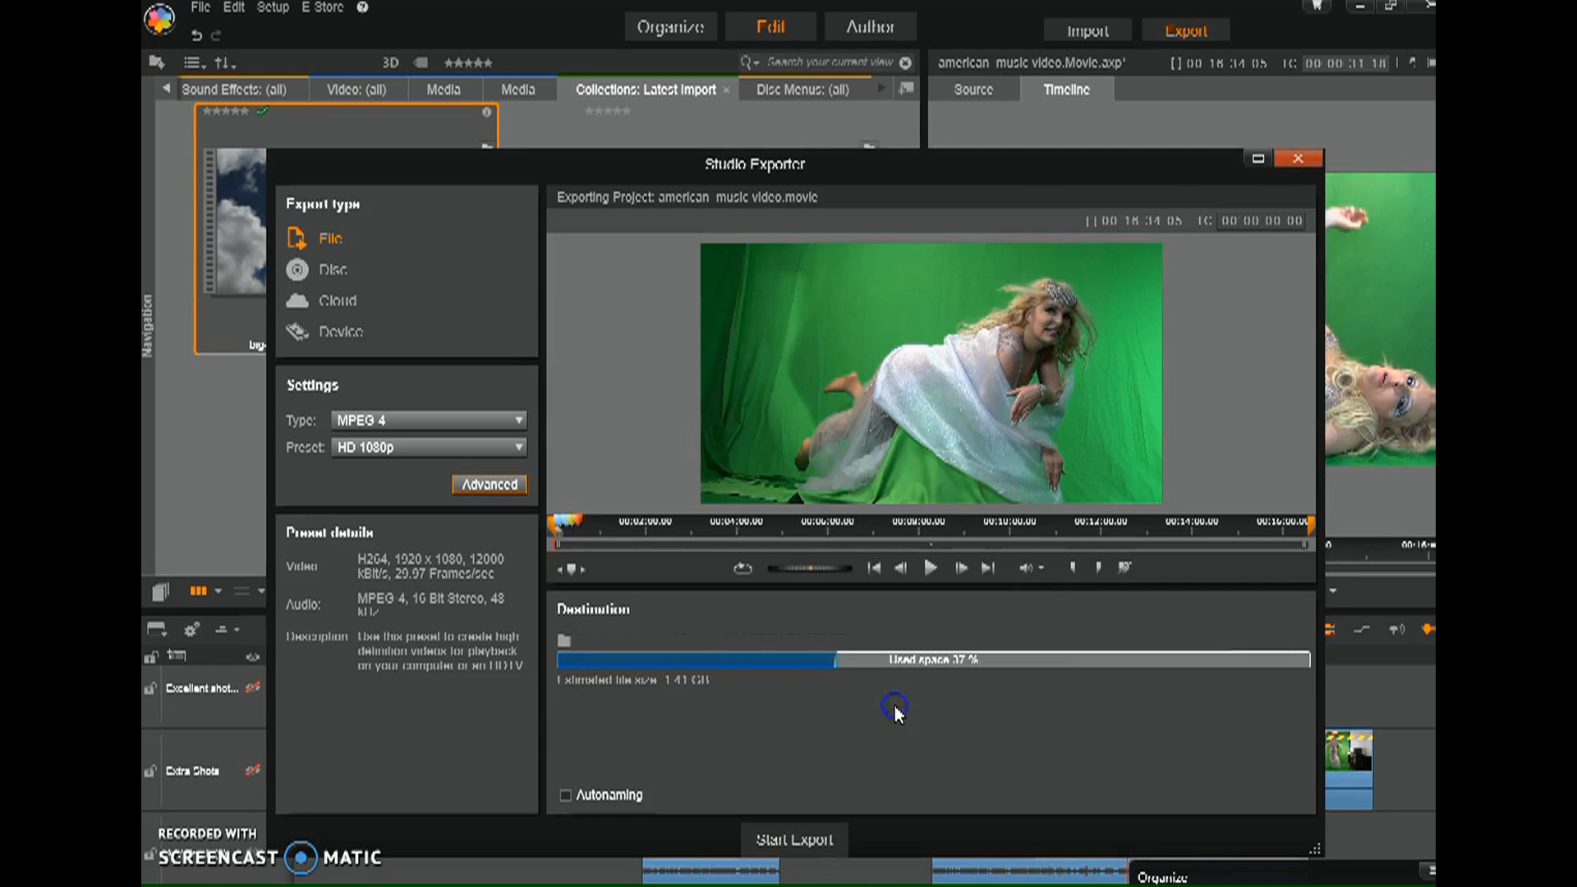
mouse_move(793, 839)
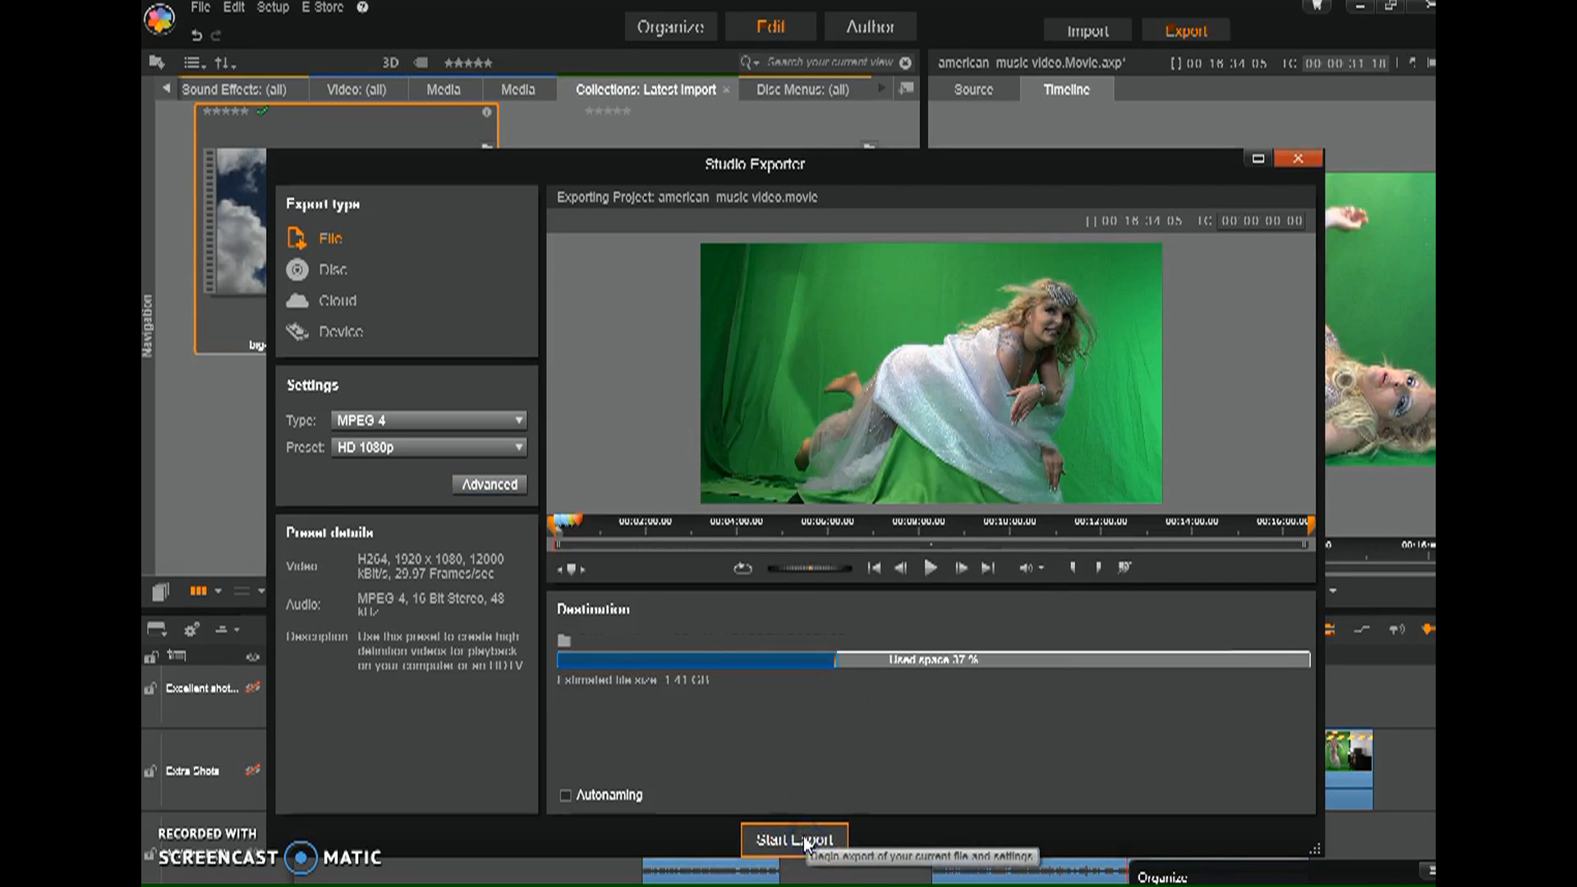
click(793, 838)
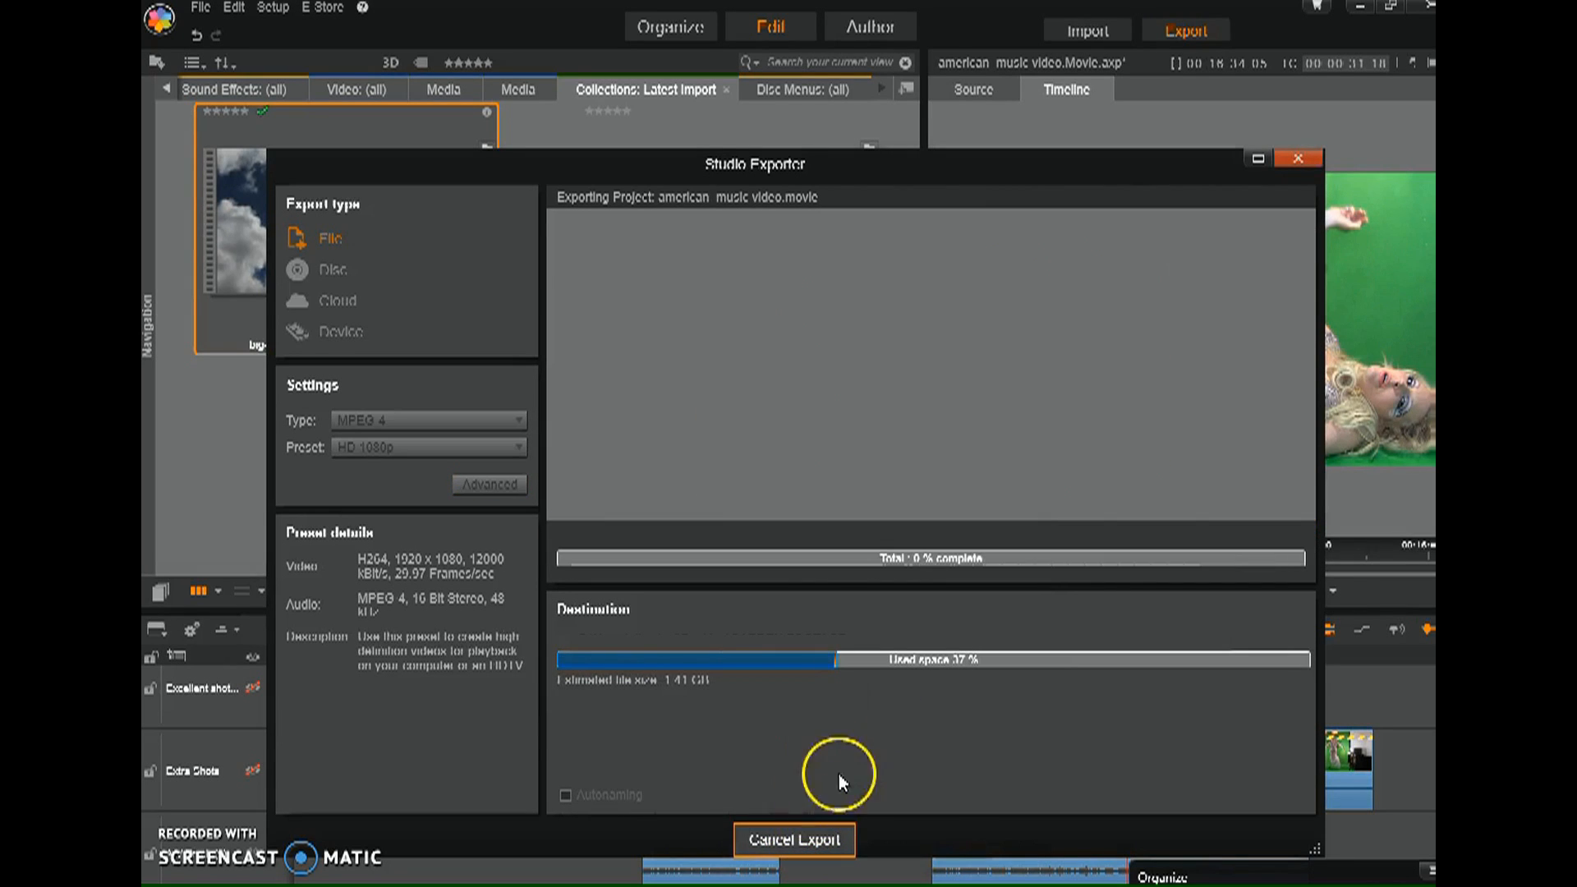